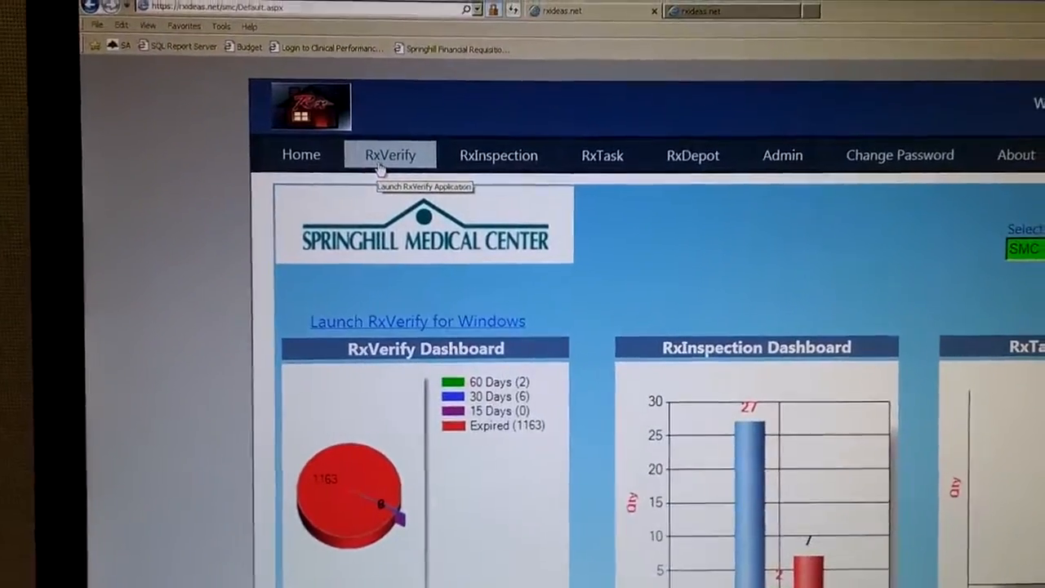
- Launch RxVerify from the RxIDs dashboard so its scan page awaits a serial number
left_click(388, 153)
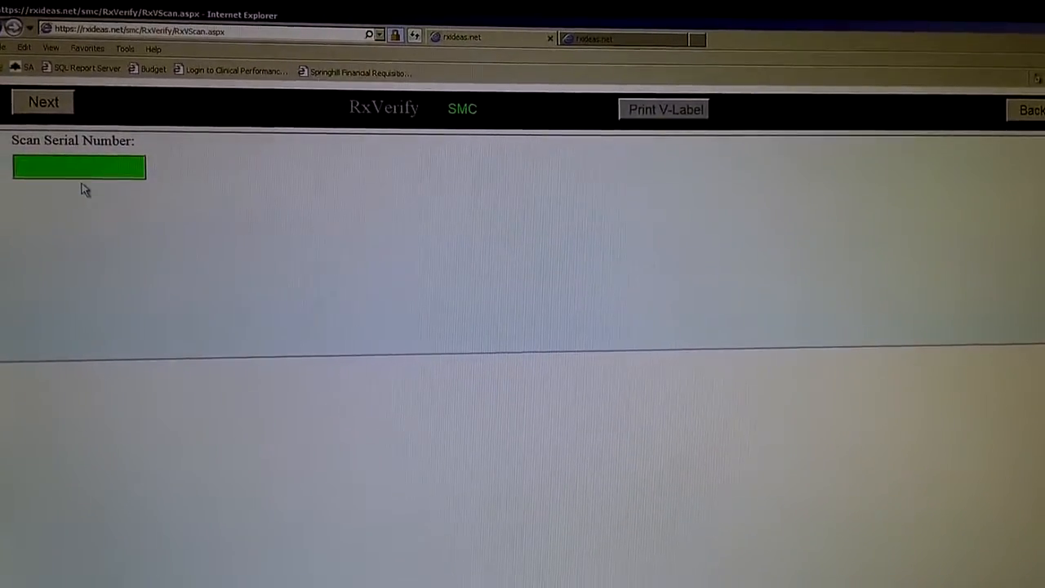
- Enter tray serial CCT132, bringing up its naloxone 0.4 mg/mL pocket with expiration details
type("CCT132")
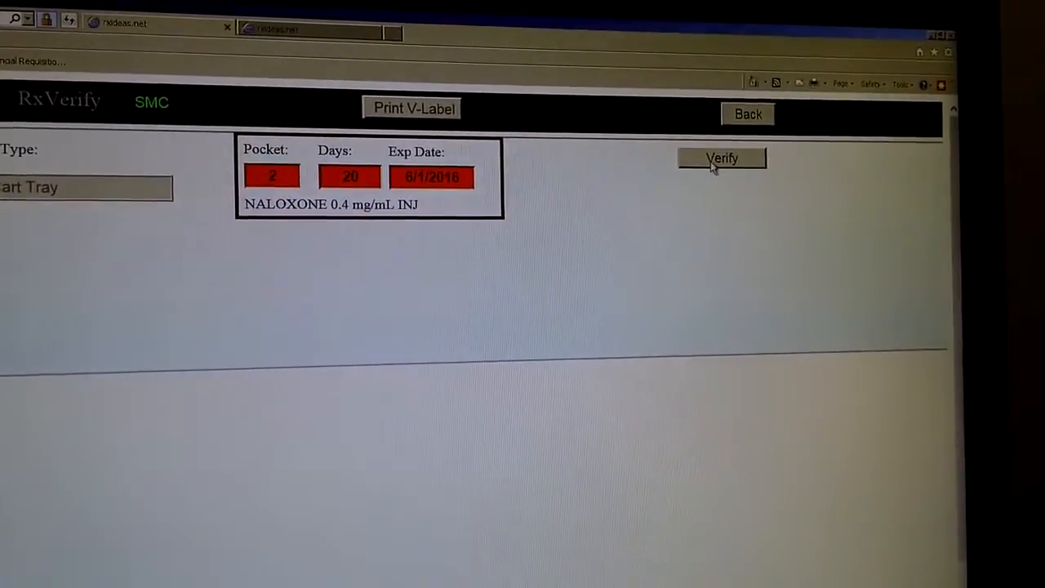
- Begin verifying tray CCT132 and confirm pocket 4's amiodarone as a Match
left_click(722, 156)
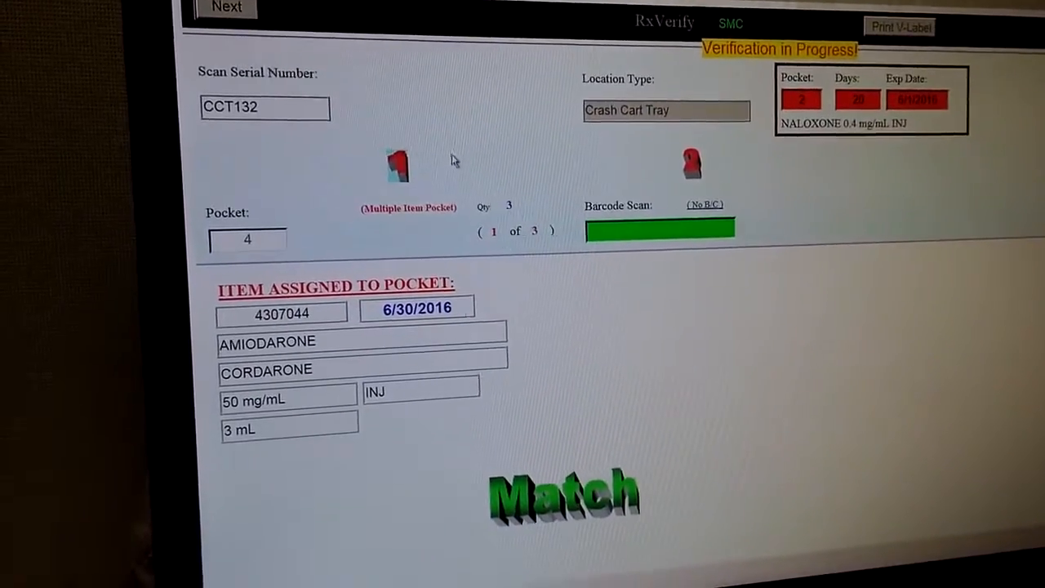
- Advance to pockets 8 and 9, confirming epinephrine and sodium bicarbonate as Matches
left_click(227, 8)
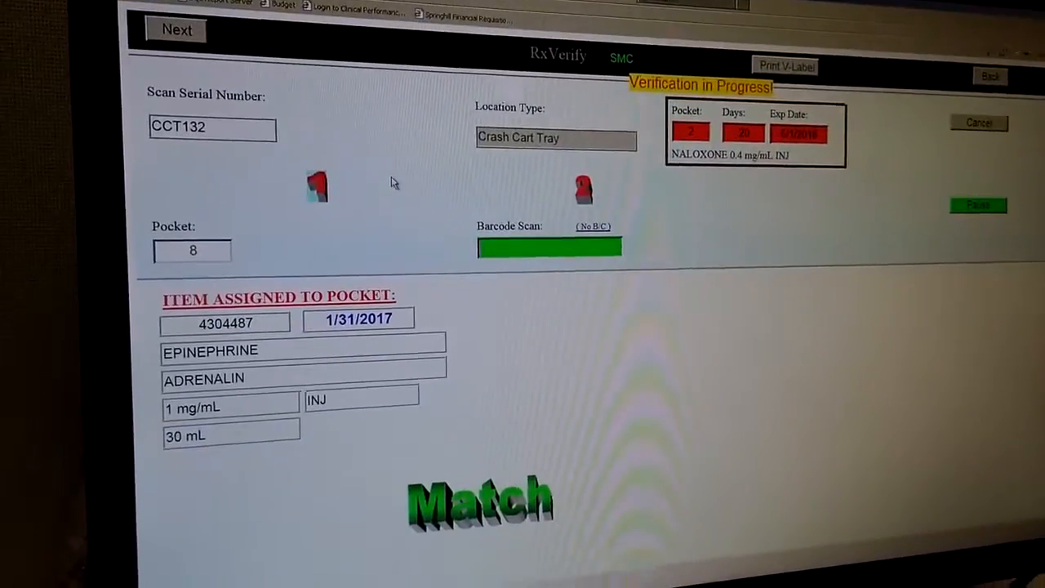
left_click(176, 30)
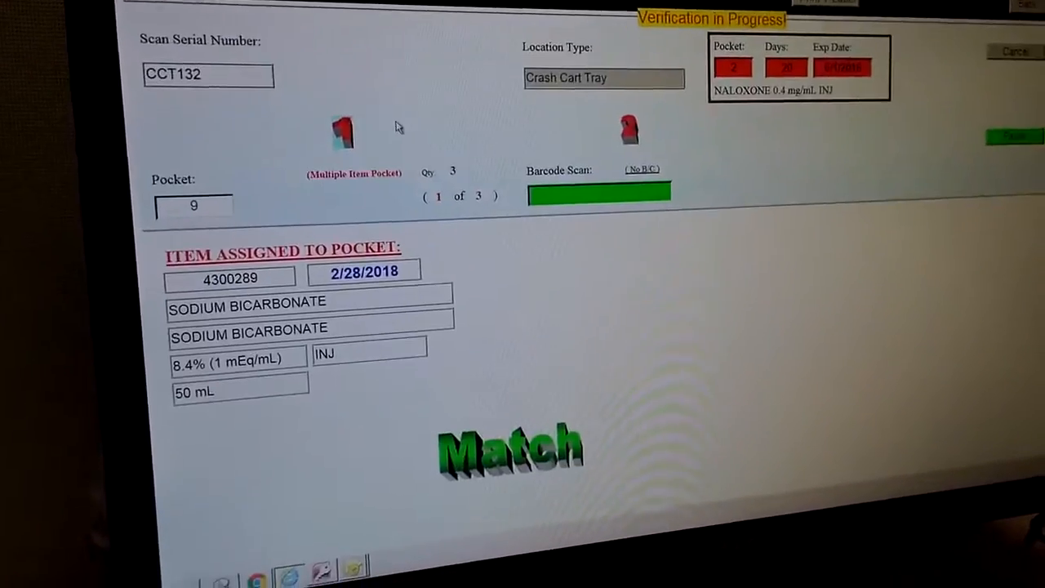